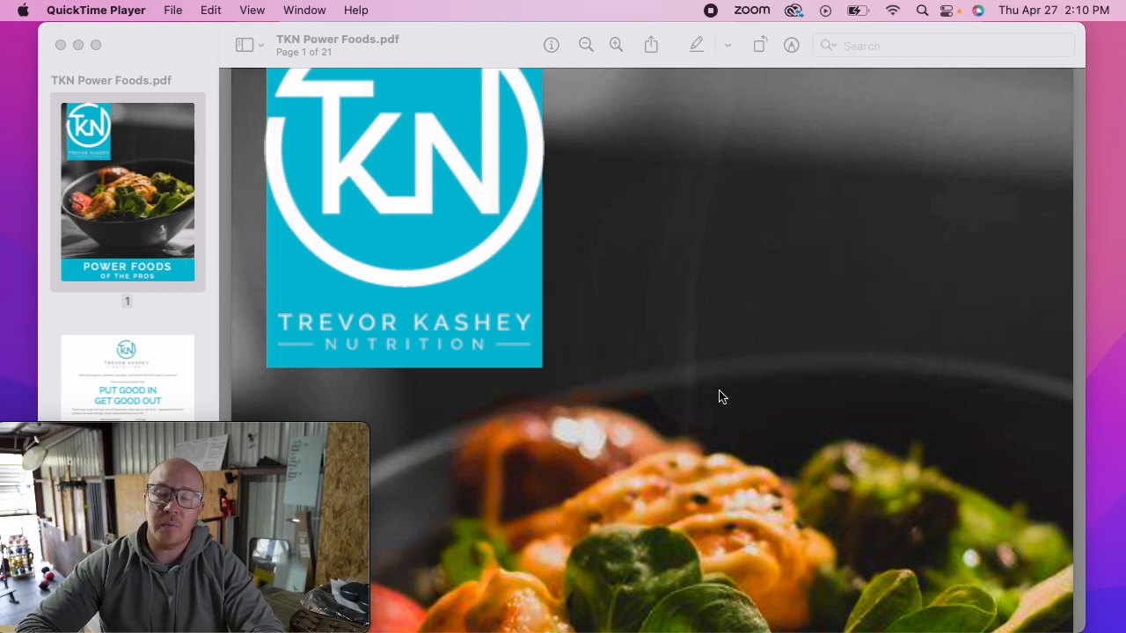
pyautogui.moveTo(689, 439)
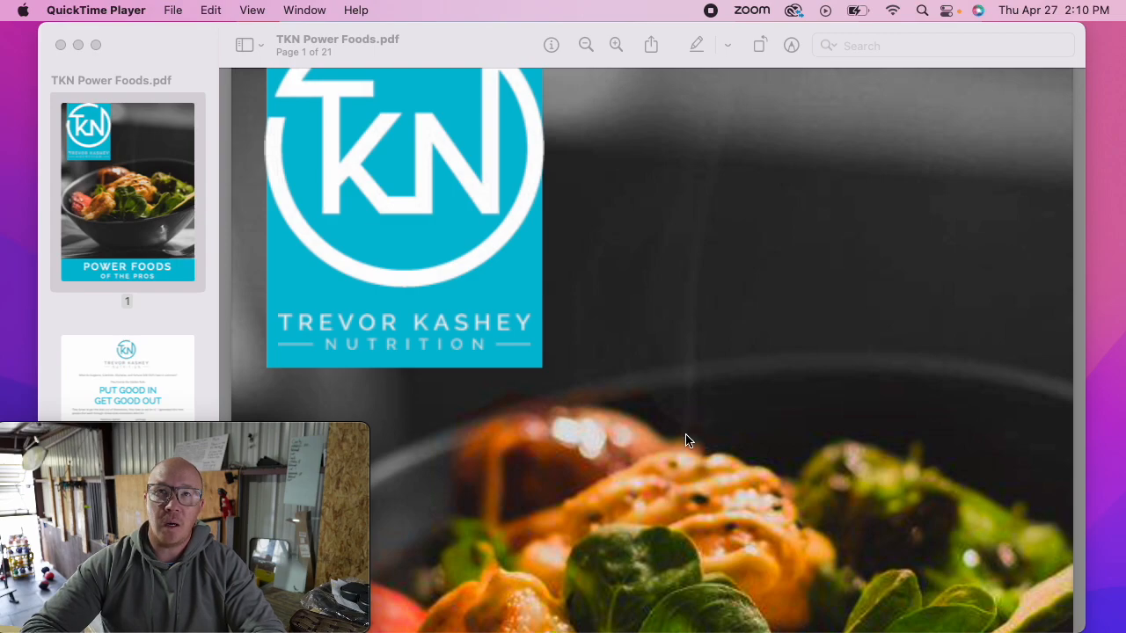
# Scroll past the TKN Power Foods cover to page 2's 'Put Good In, Get Good Out' introduction.
pyautogui.scroll(-3)
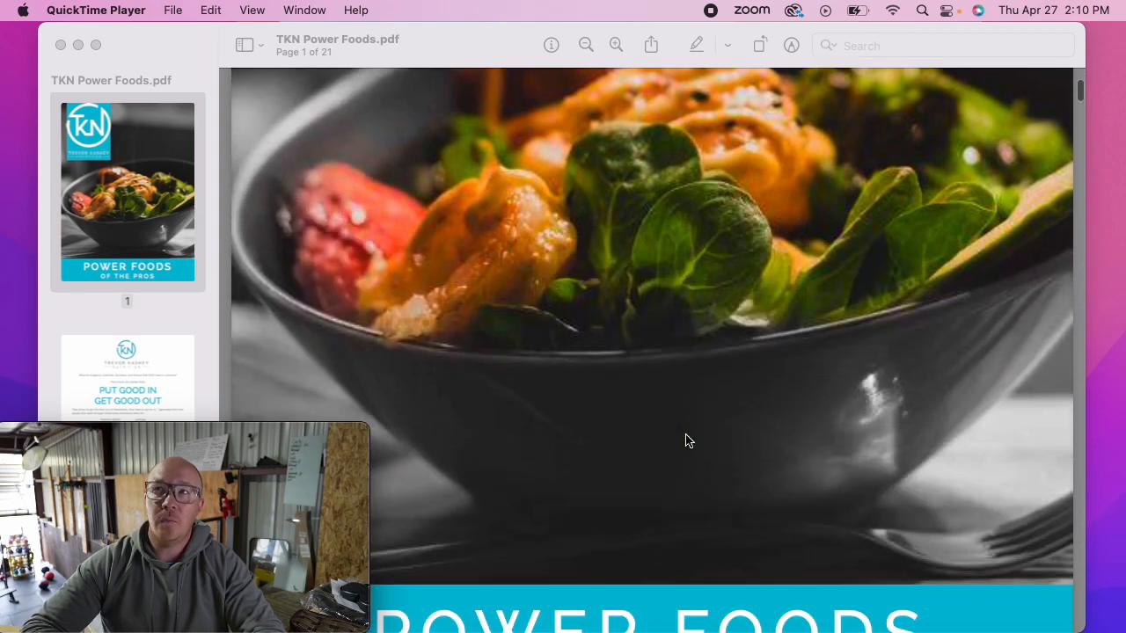
pyautogui.scroll(-3)
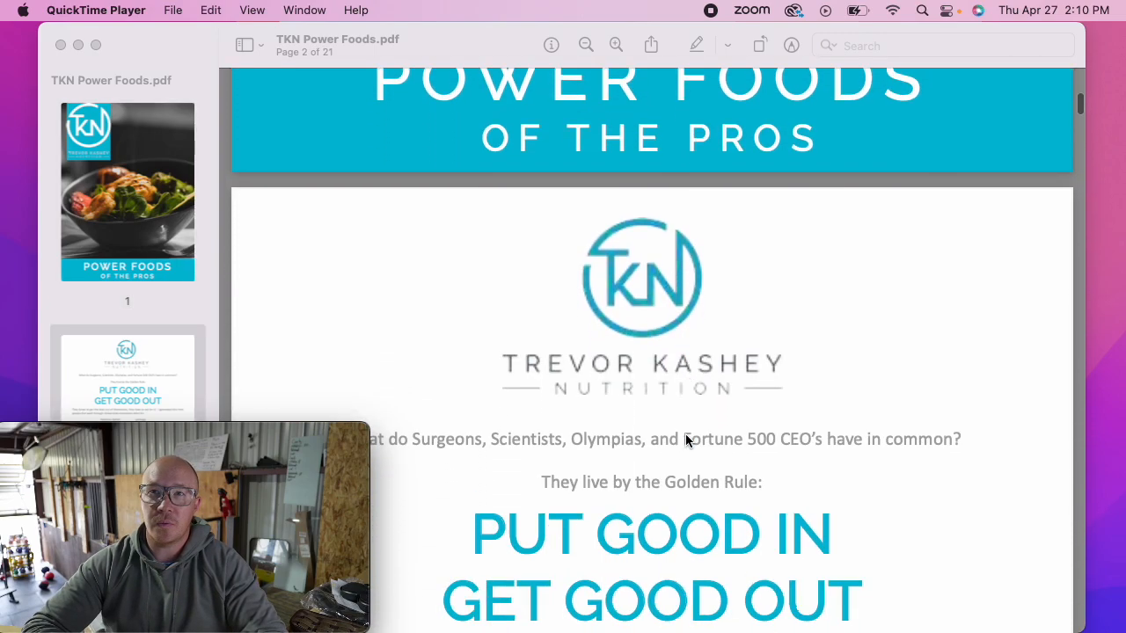
pyautogui.scroll(-3)
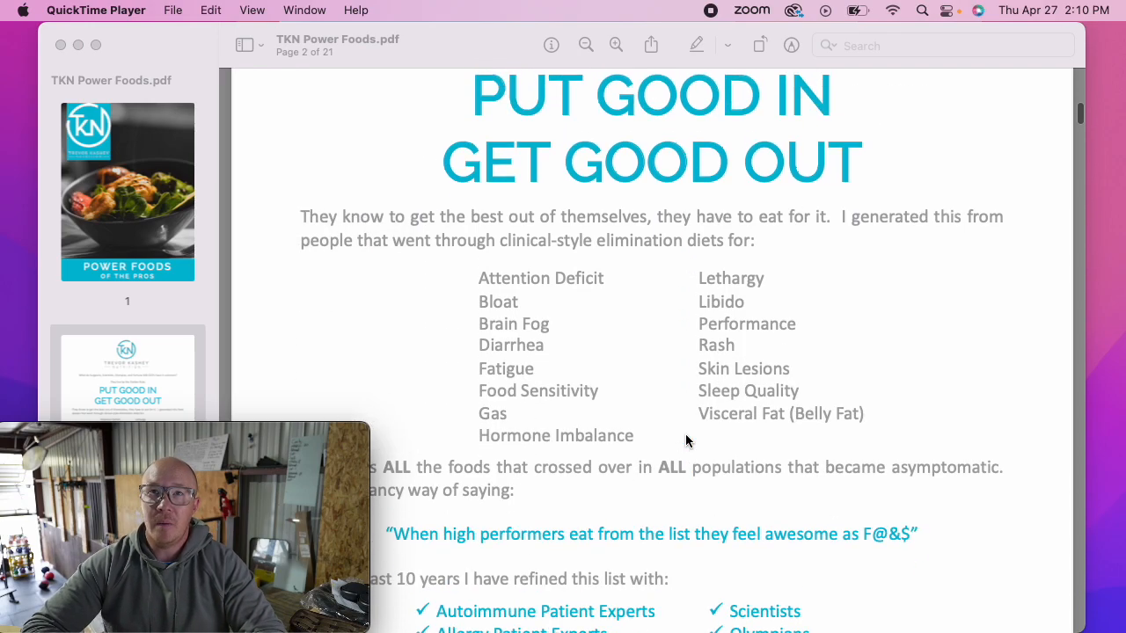
pyautogui.scroll(-3)
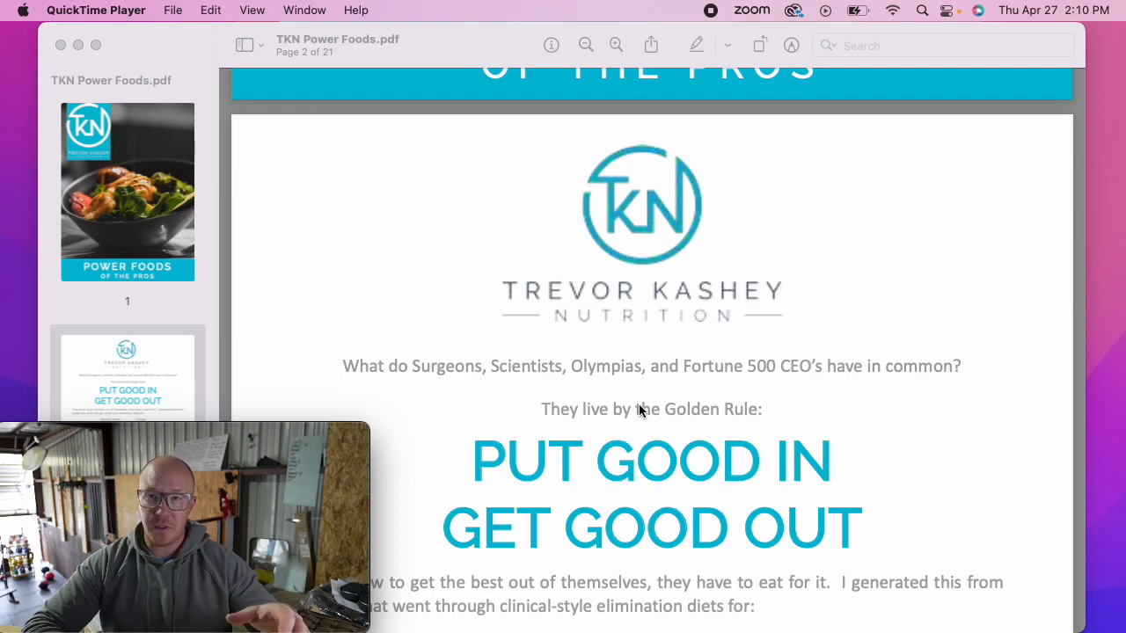
pyautogui.moveTo(651, 433)
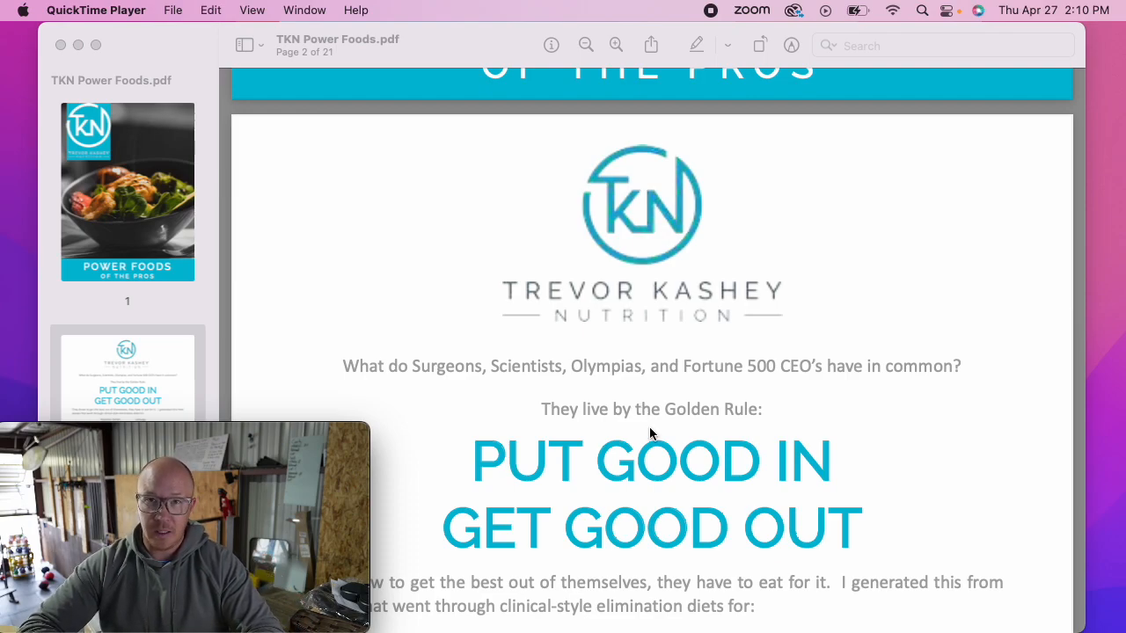
pyautogui.moveTo(661, 432)
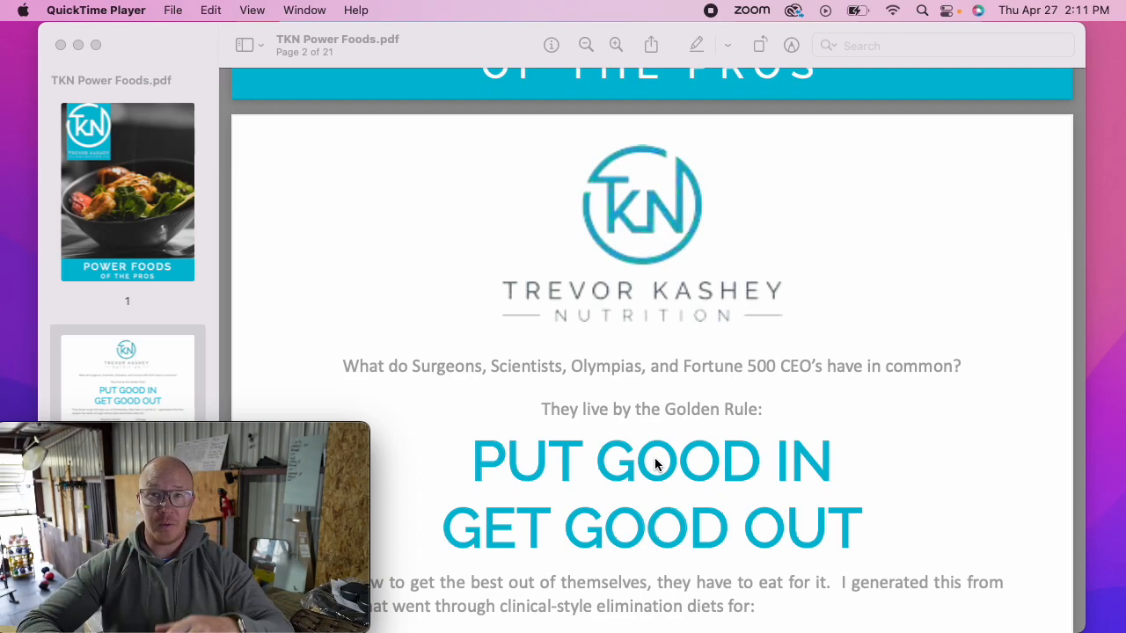
pyautogui.moveTo(651, 489)
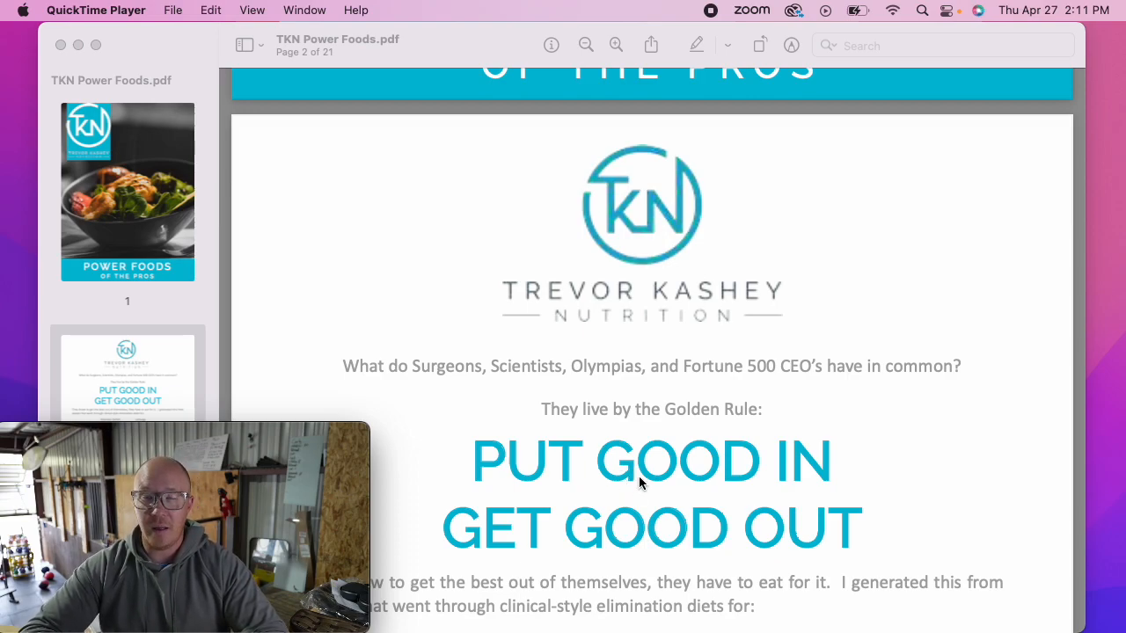
# Scroll through page 2's symptom list and credentials to reach the page 3 Protein section.
pyautogui.scroll(-3)
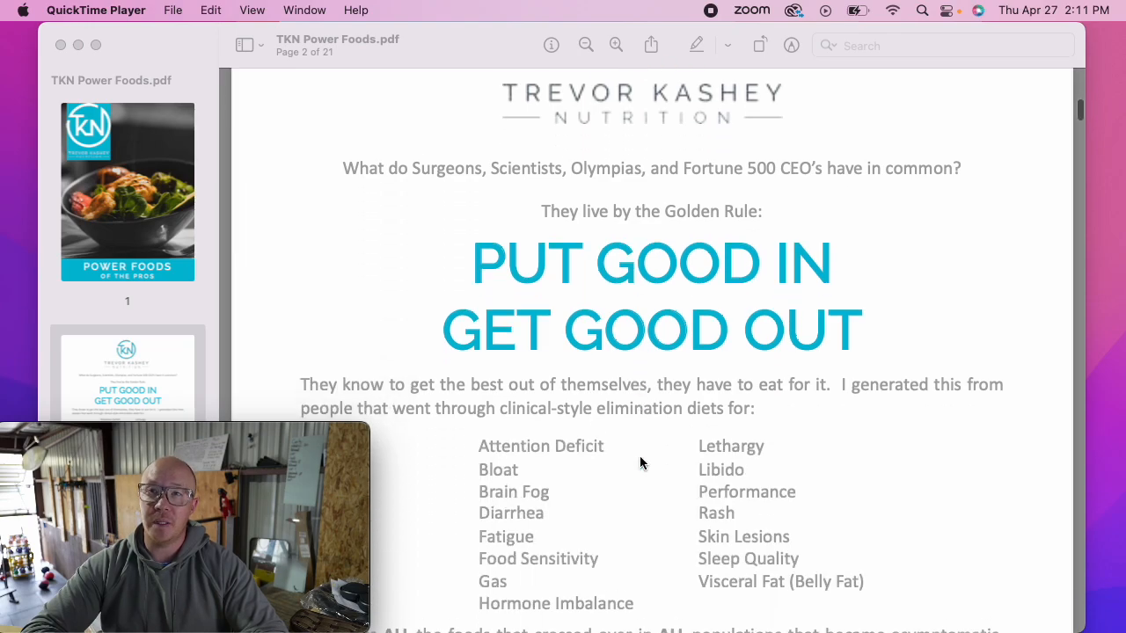
pyautogui.scroll(-3)
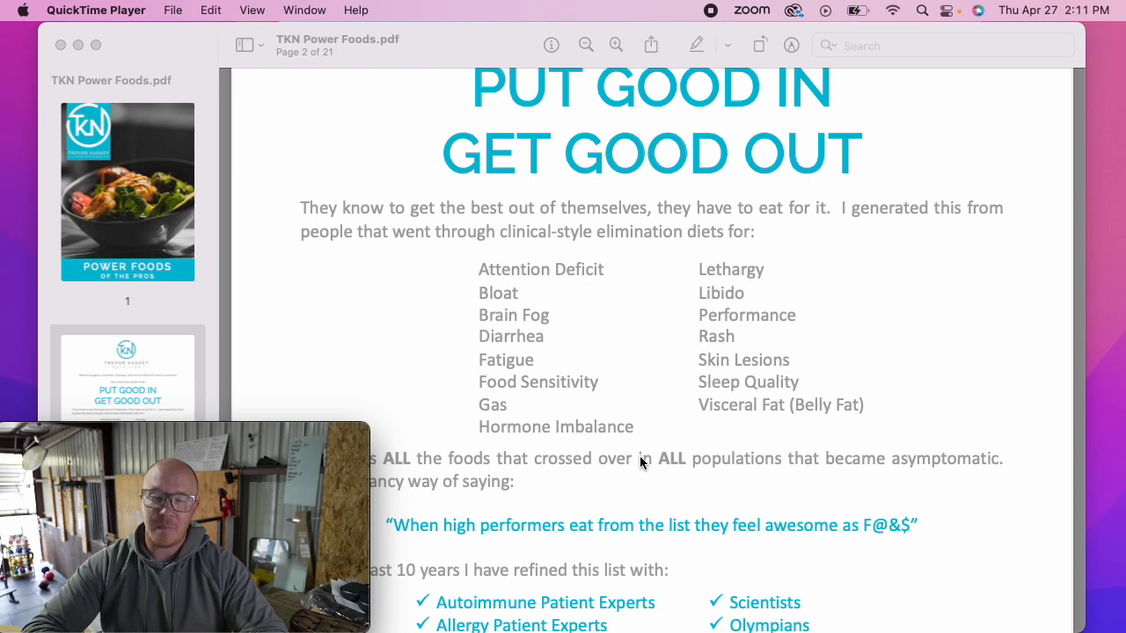
pyautogui.moveTo(513, 277)
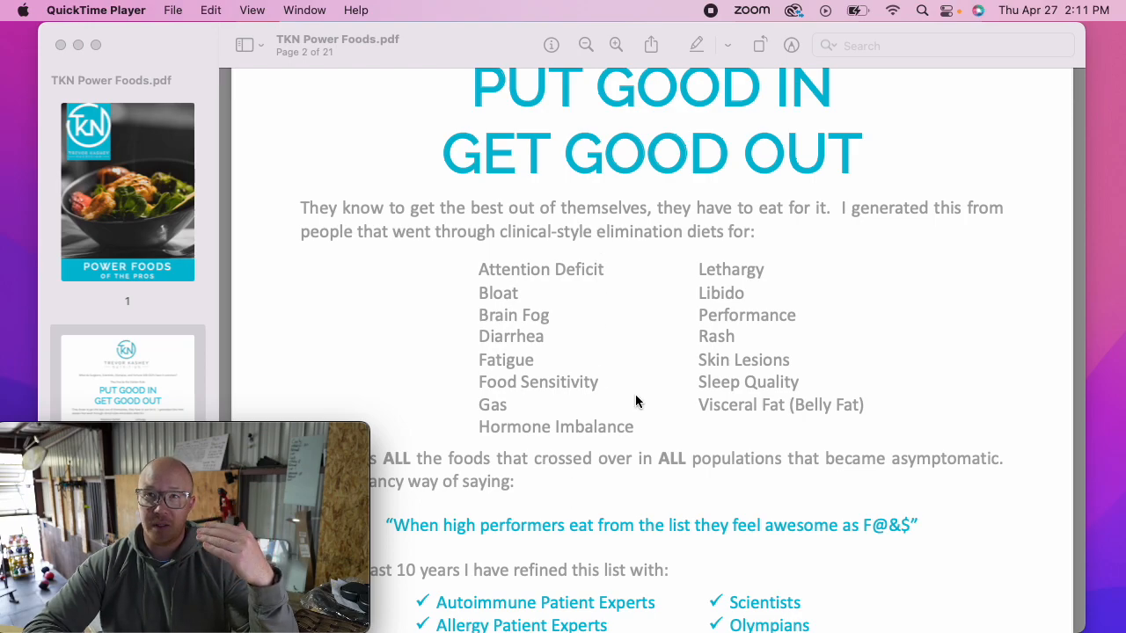
pyautogui.moveTo(650, 400)
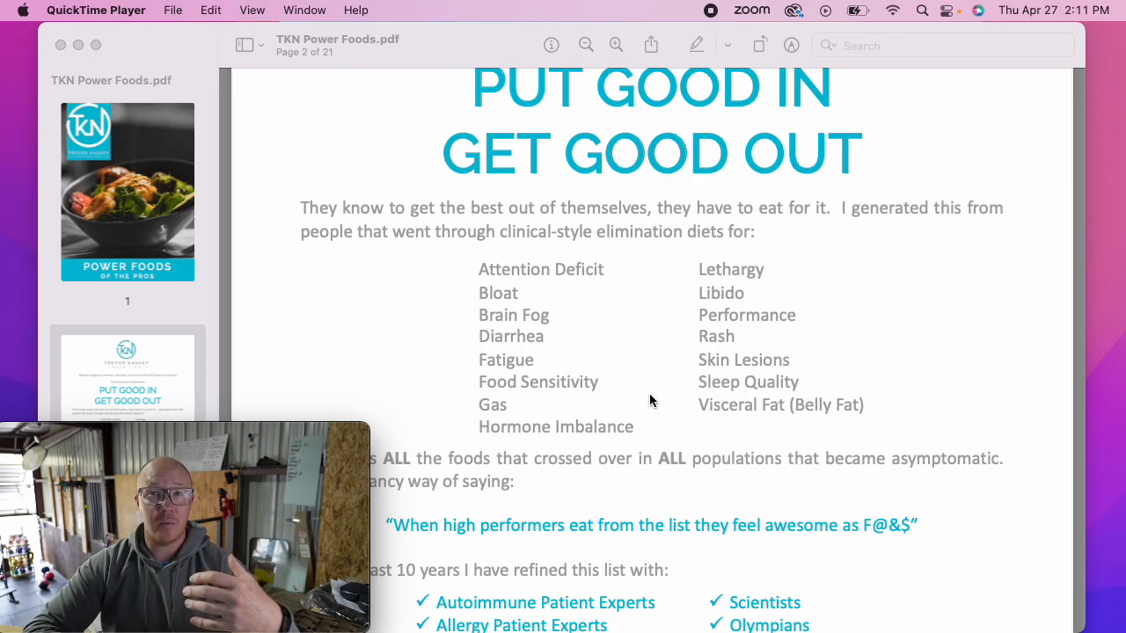
pyautogui.scroll(-3)
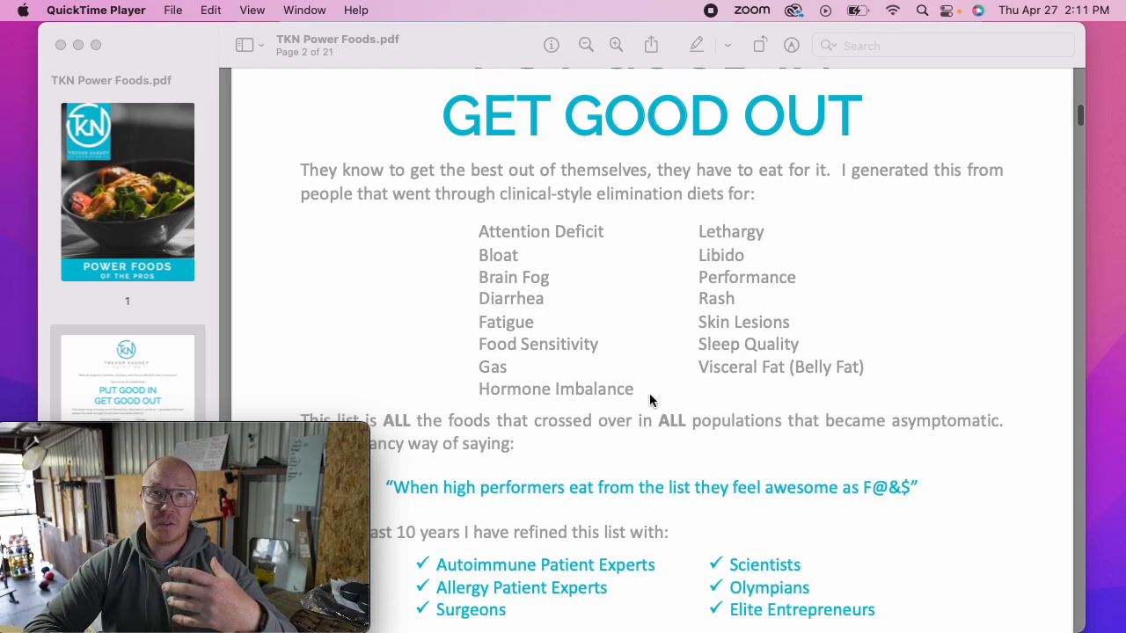
pyautogui.scroll(-3)
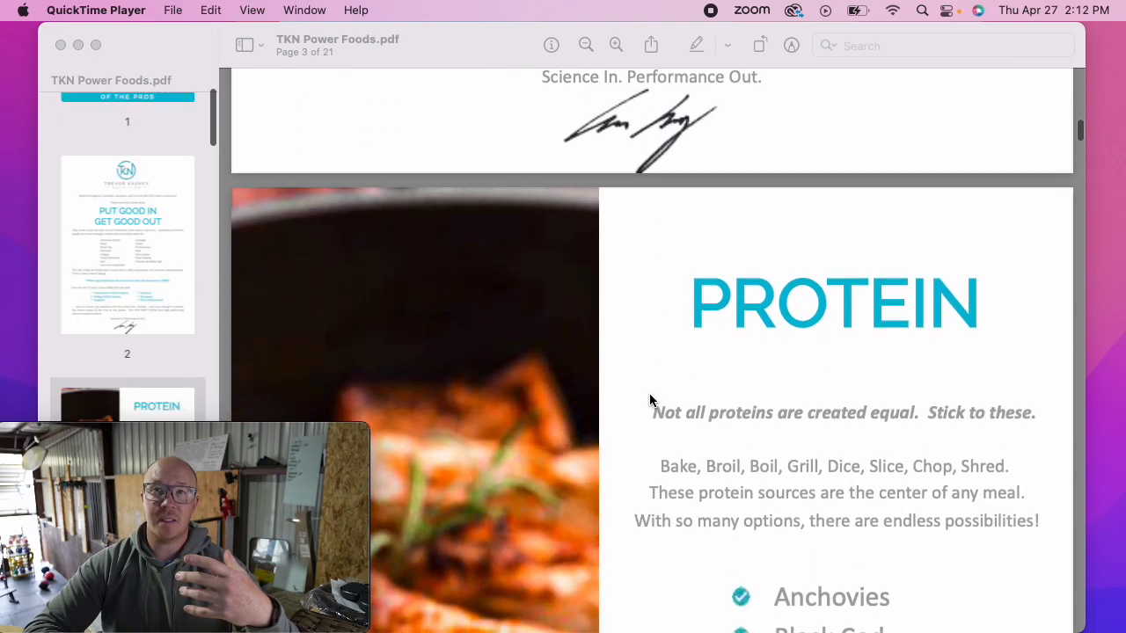
# Scroll page 3 down to show the protein checklist from Anchovies to Pollock.
pyautogui.scroll(-3)
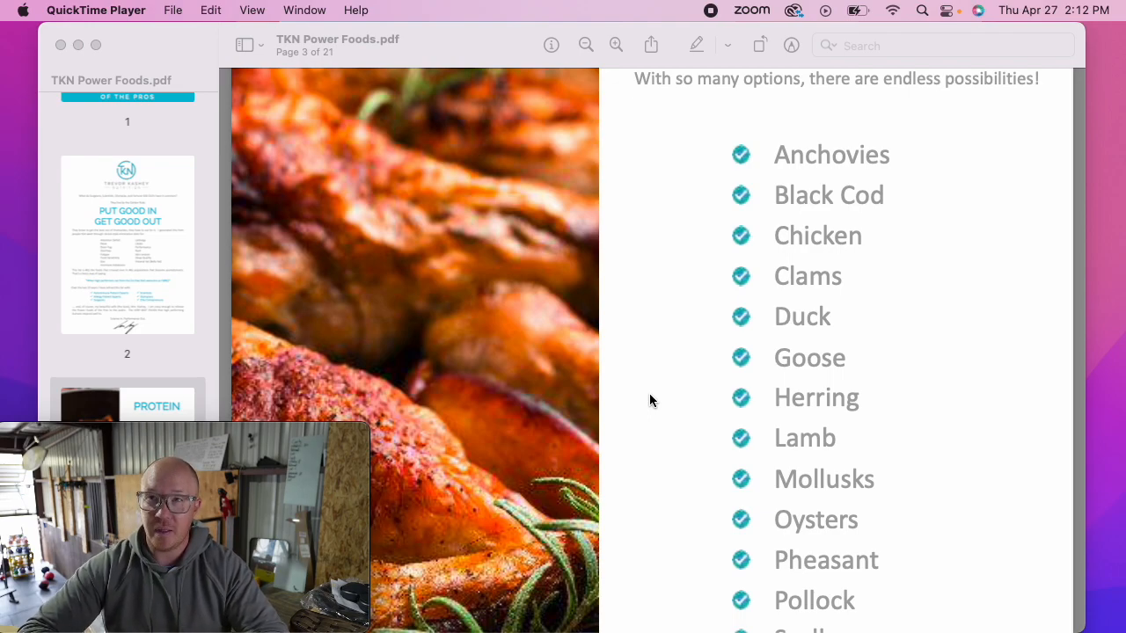
pyautogui.moveTo(672, 428)
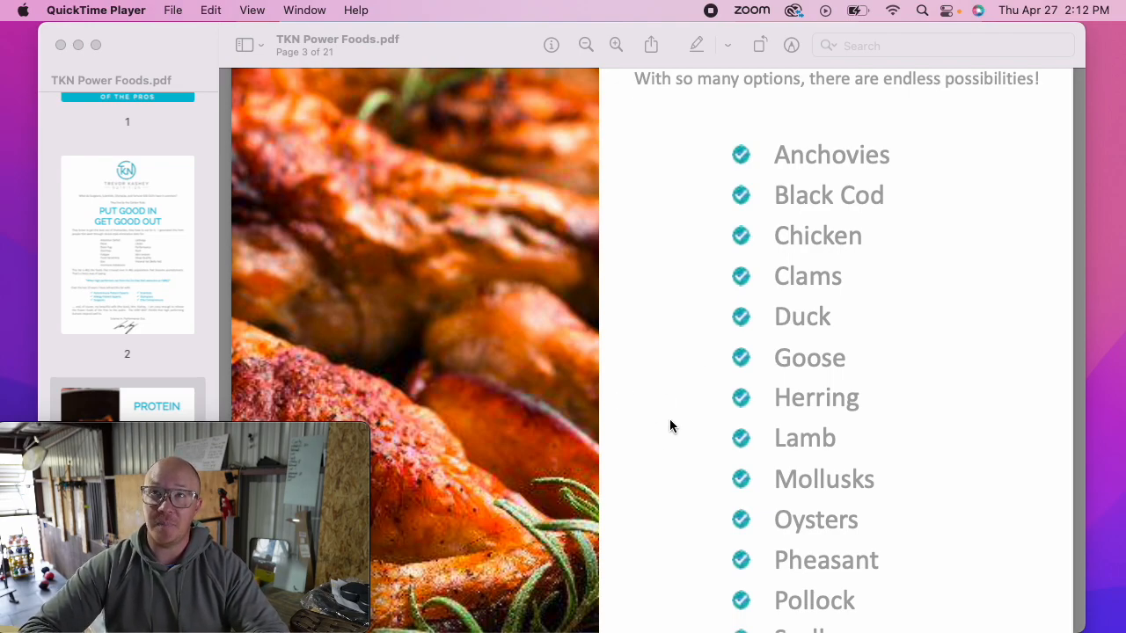
pyautogui.moveTo(685, 335)
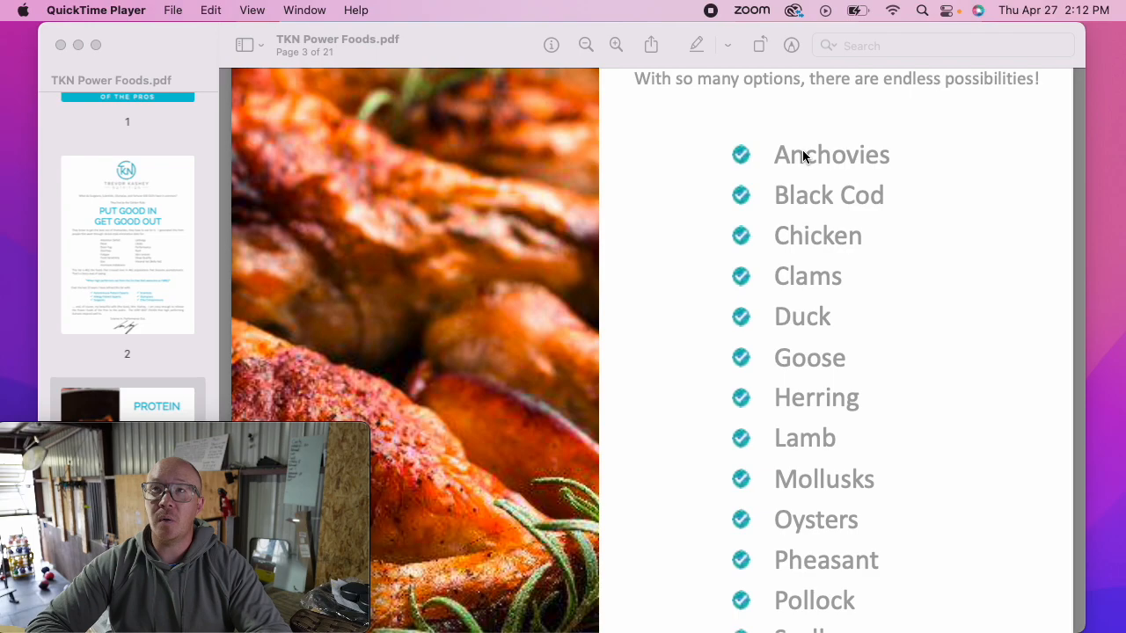
# Scroll past the protein barcode pages 4–6 to page 7's fruit list, Avocados onward.
pyautogui.scroll(-3)
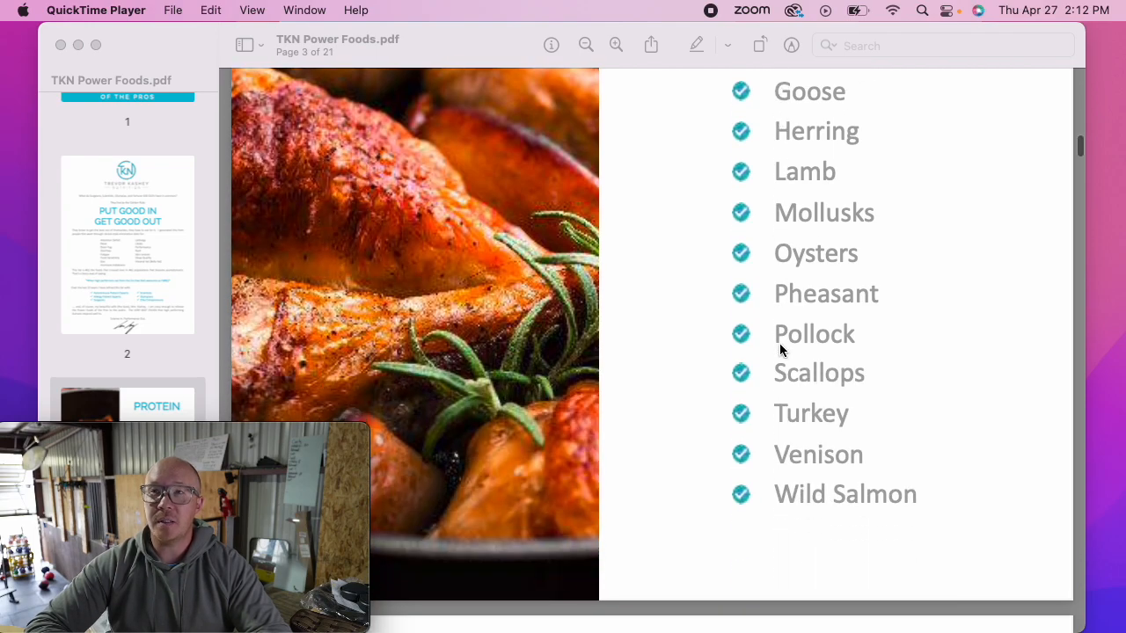
pyautogui.scroll(-3)
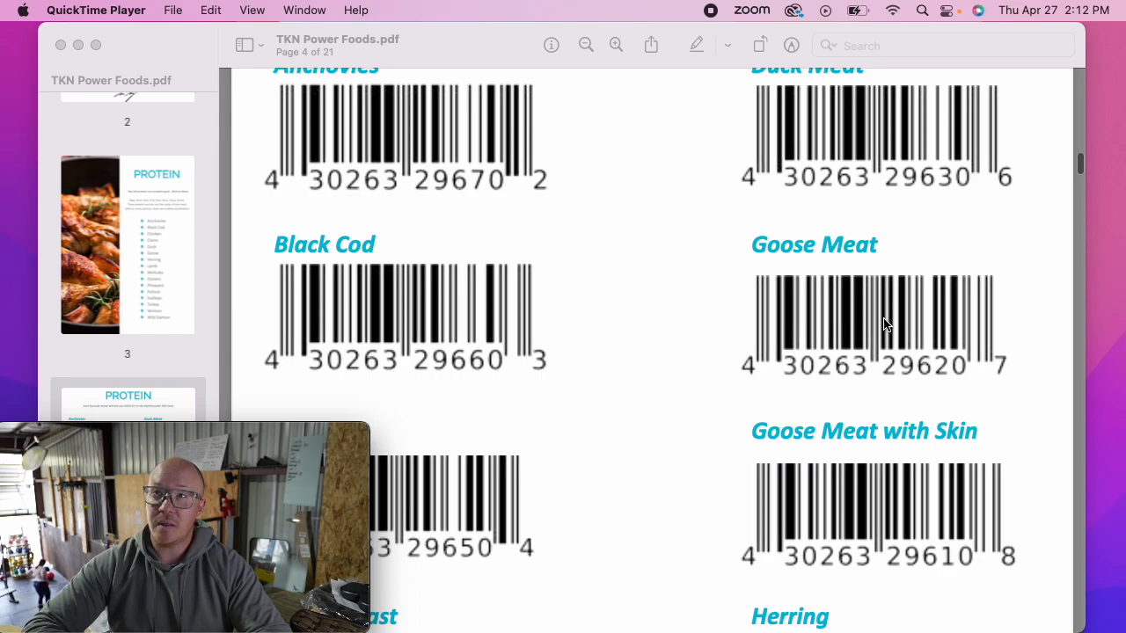
pyautogui.moveTo(710, 376)
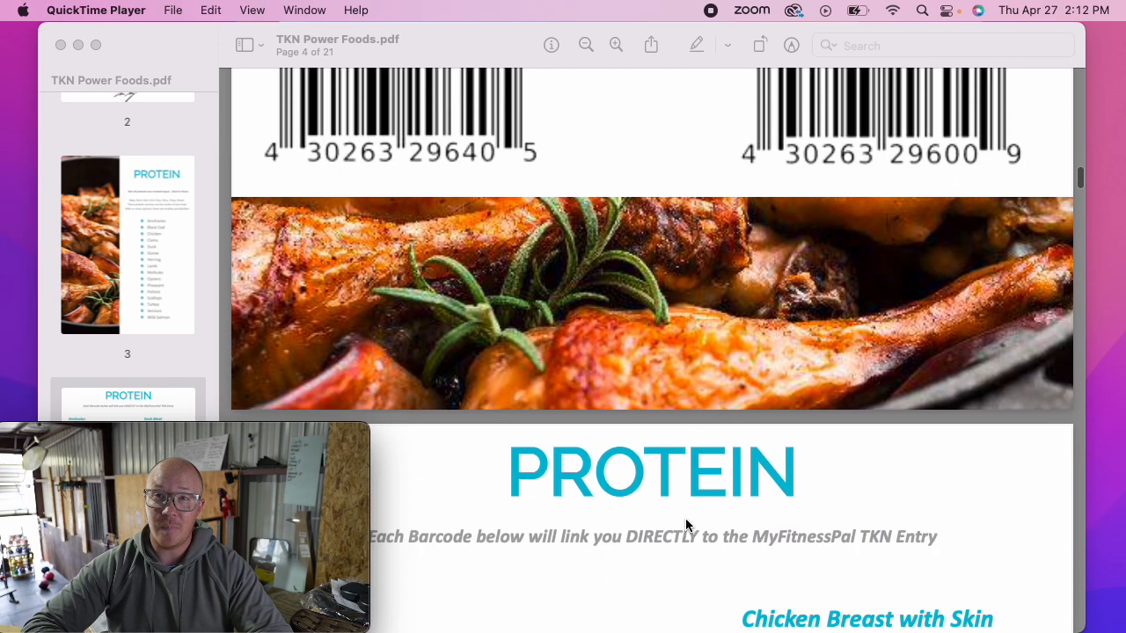
pyautogui.scroll(-3)
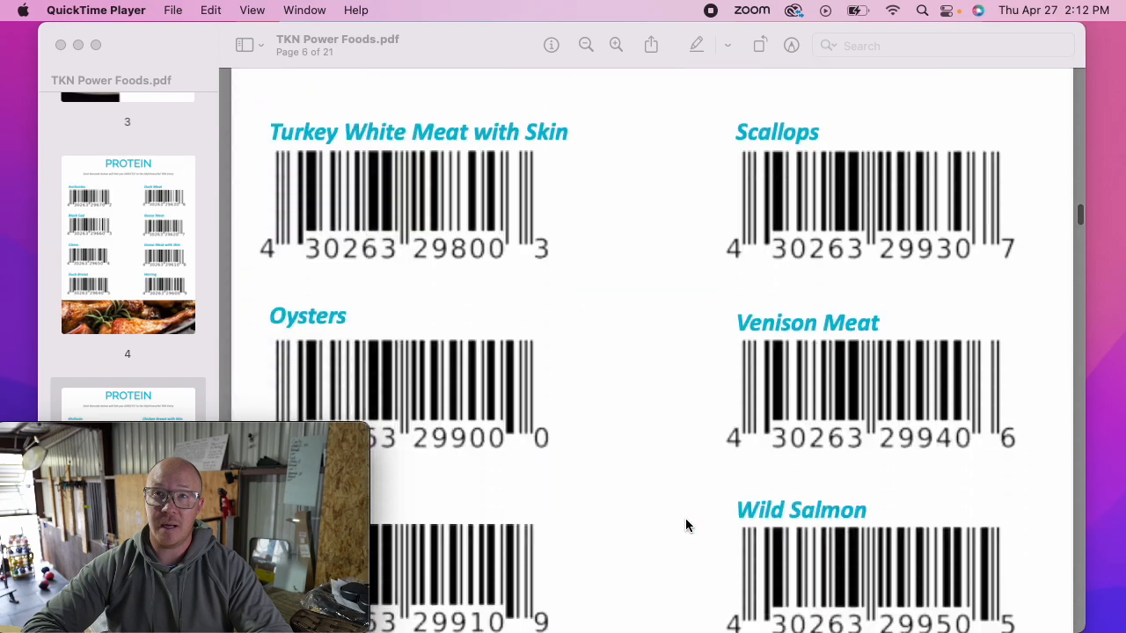
pyautogui.scroll(-3)
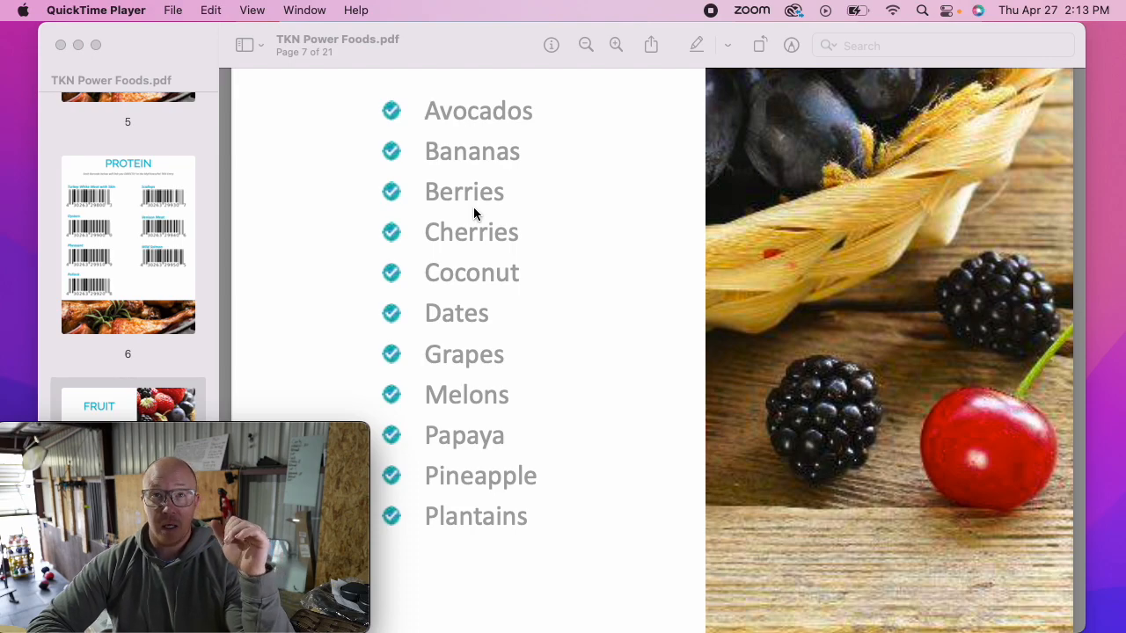
pyautogui.moveTo(475, 114)
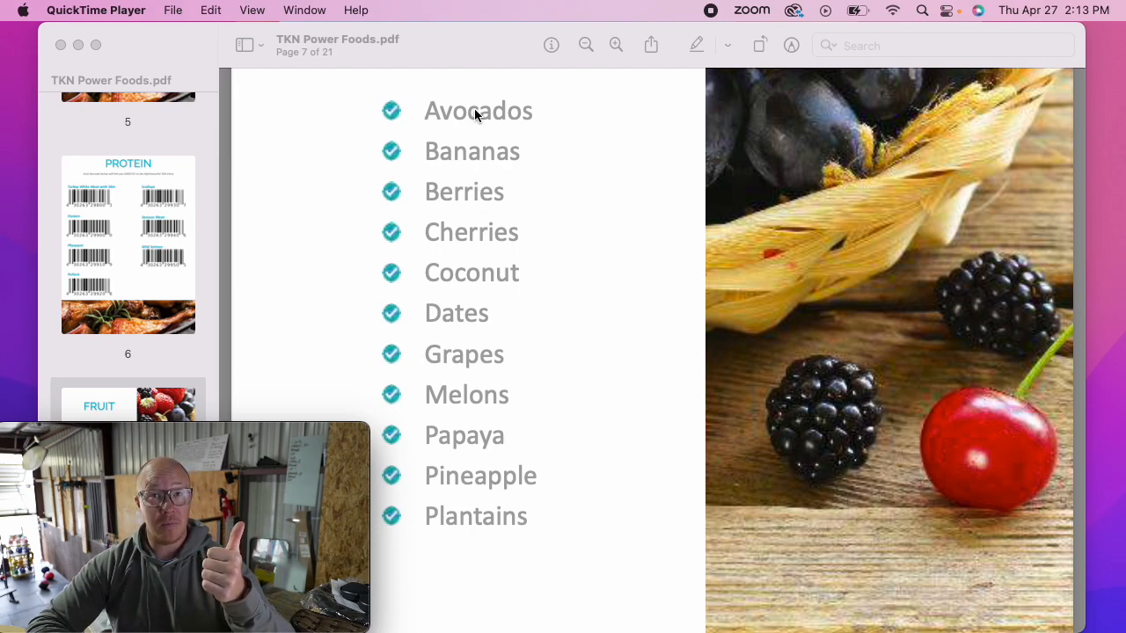
# Select Grapes, then scroll down and select Plantains in page 7's fruit checklist.
pyautogui.doubleClick(463, 354)
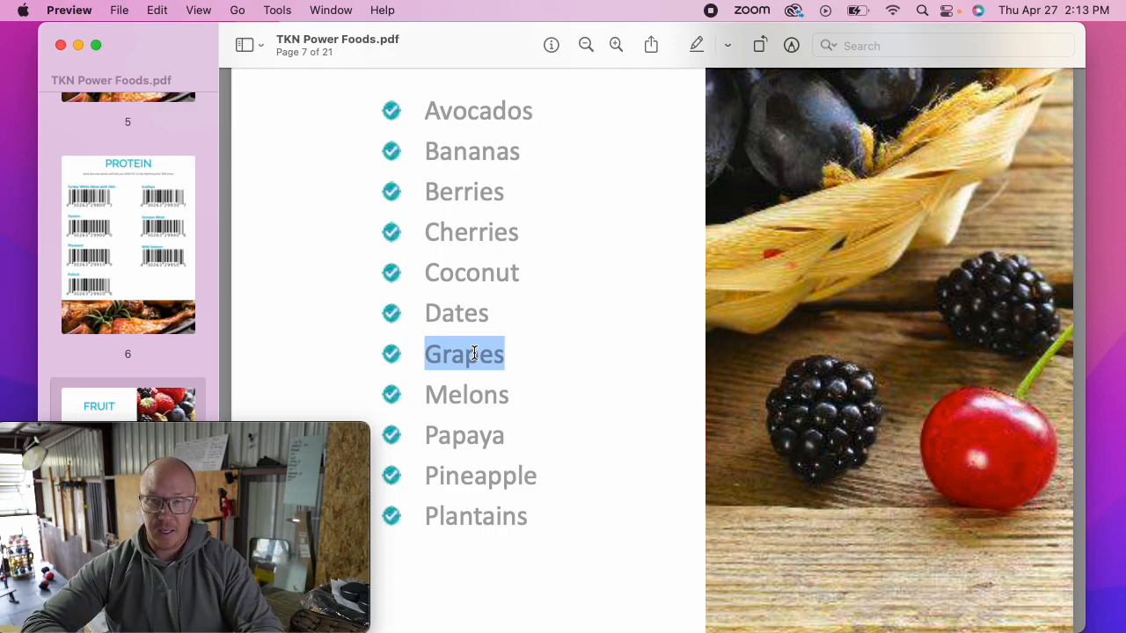
pyautogui.scroll(-3)
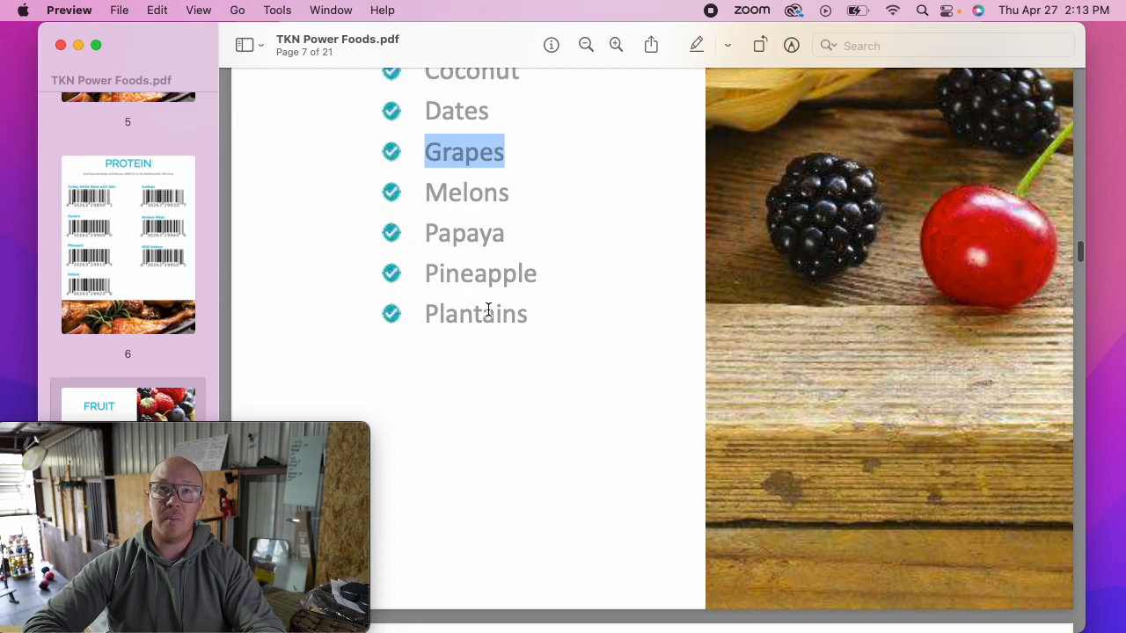
pyautogui.doubleClick(475, 313)
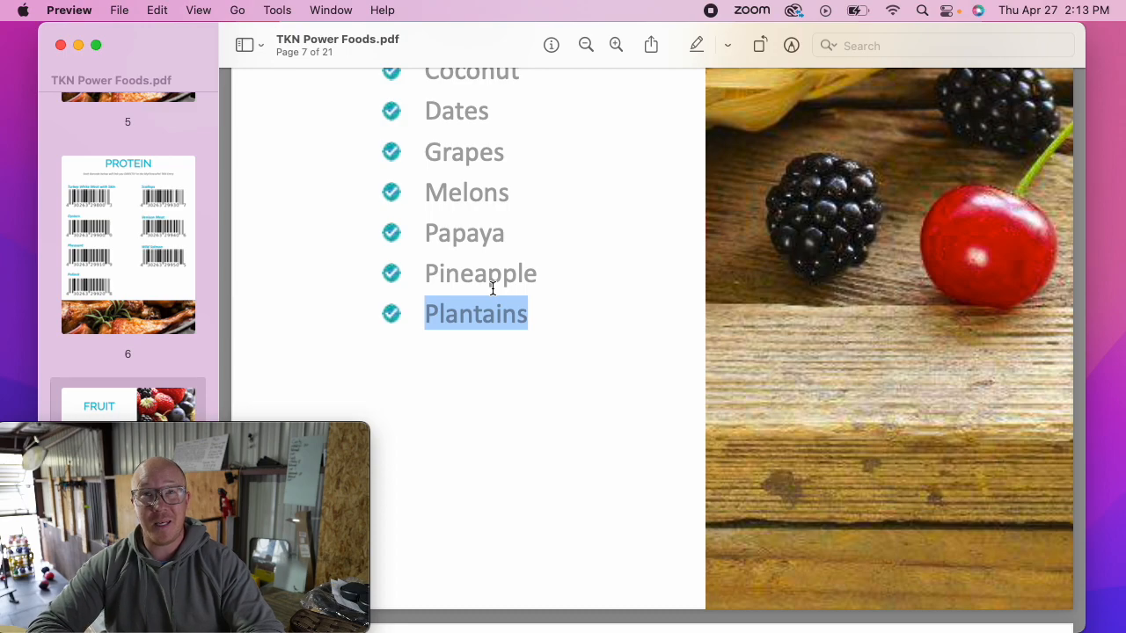
# Scroll through the fruit, vegetable and starch barcode pages 8–16 to page 17's oil list.
pyautogui.scroll(-3)
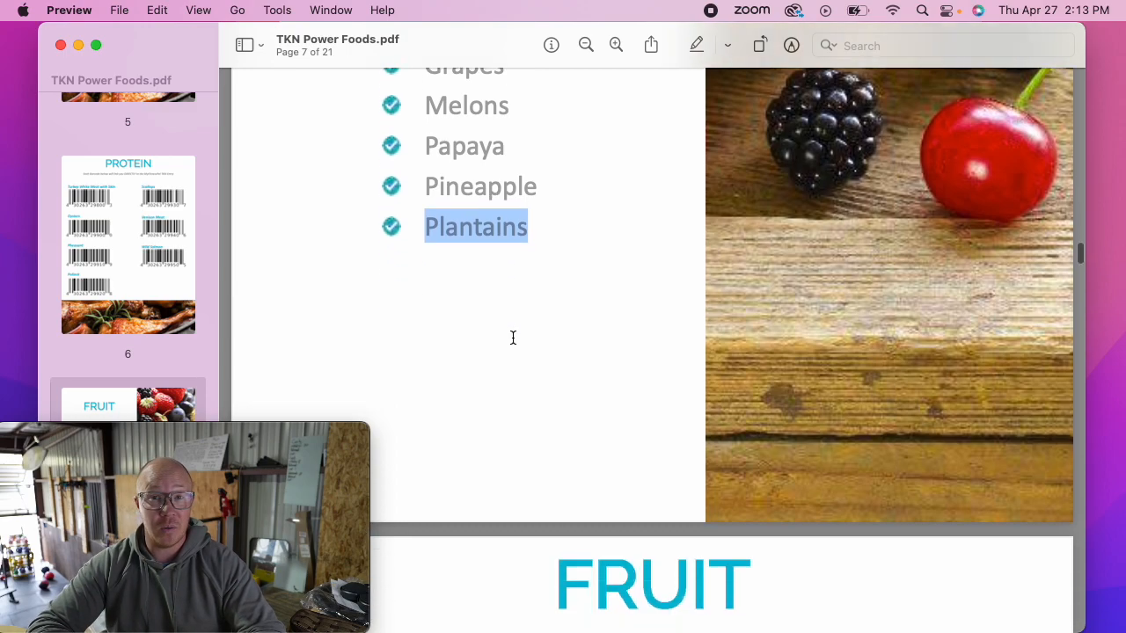
pyautogui.scroll(-3)
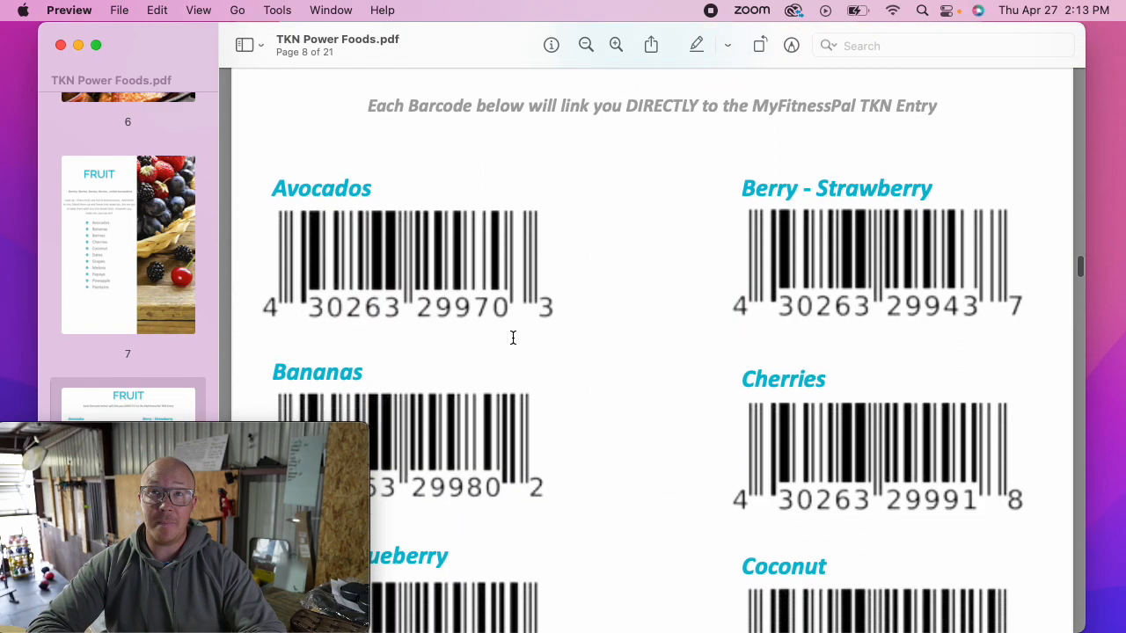
pyautogui.scroll(-3)
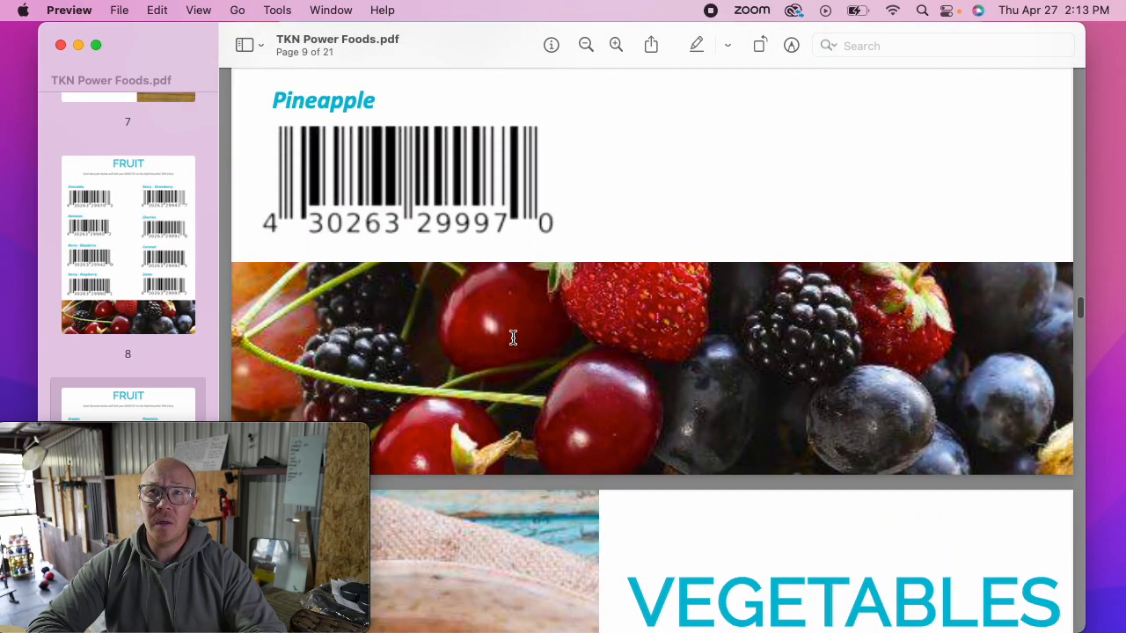
pyautogui.scroll(-3)
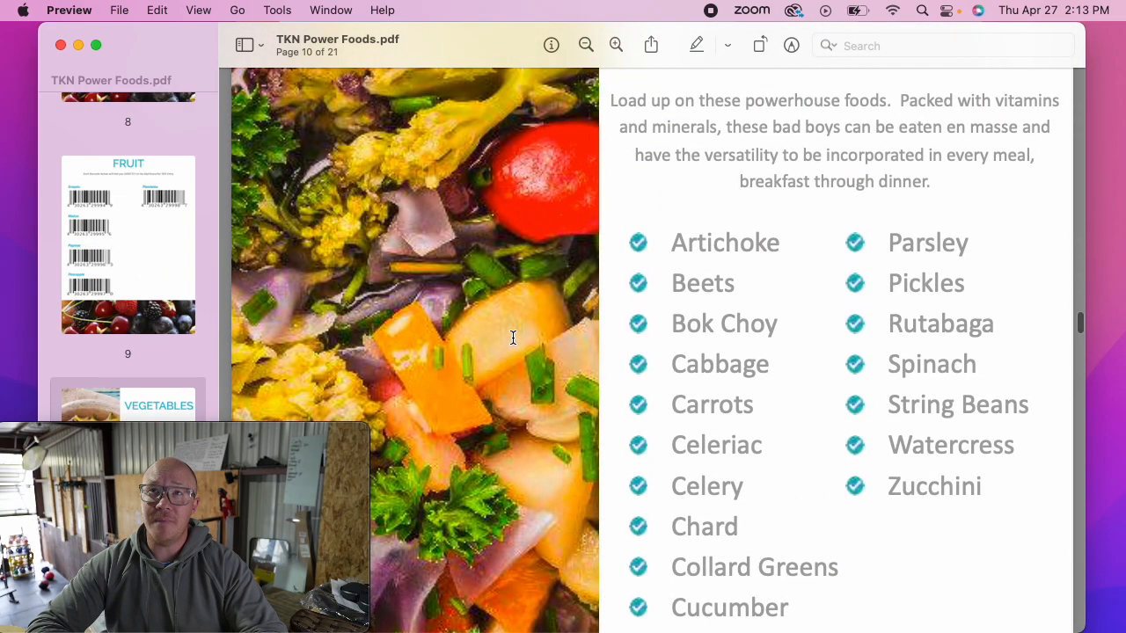
pyautogui.scroll(-3)
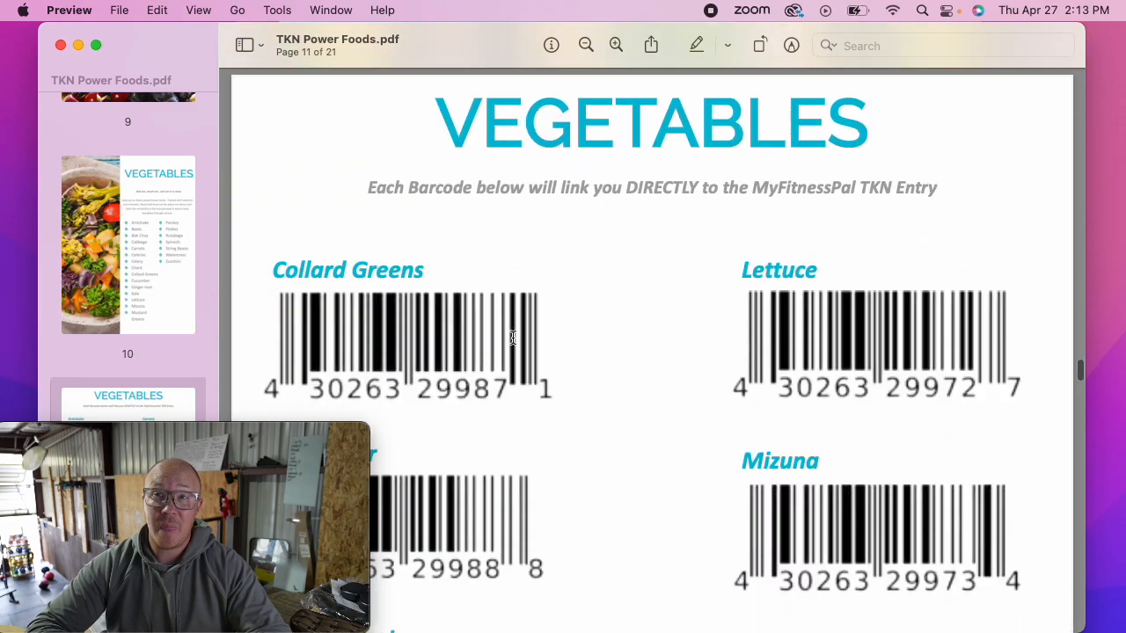
pyautogui.scroll(-3)
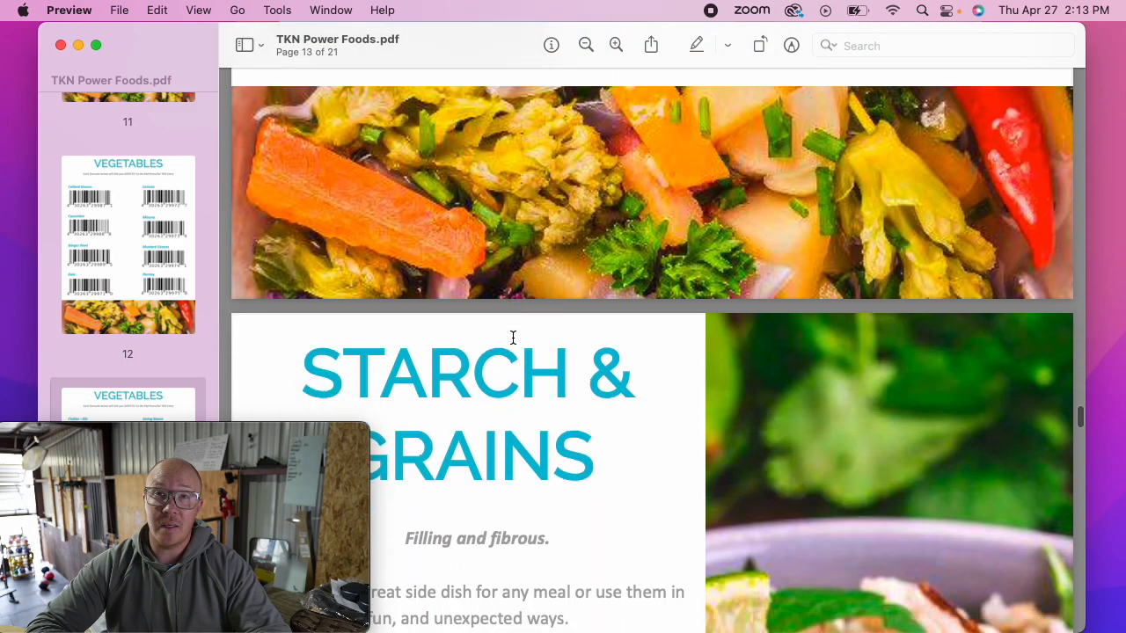
pyautogui.scroll(-3)
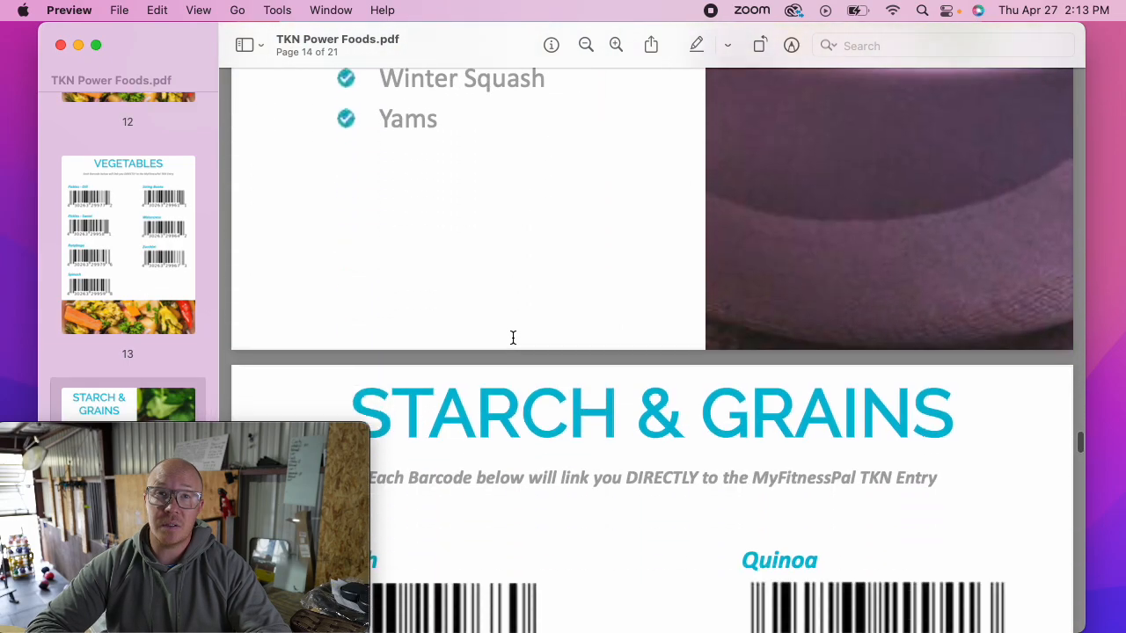
pyautogui.scroll(-3)
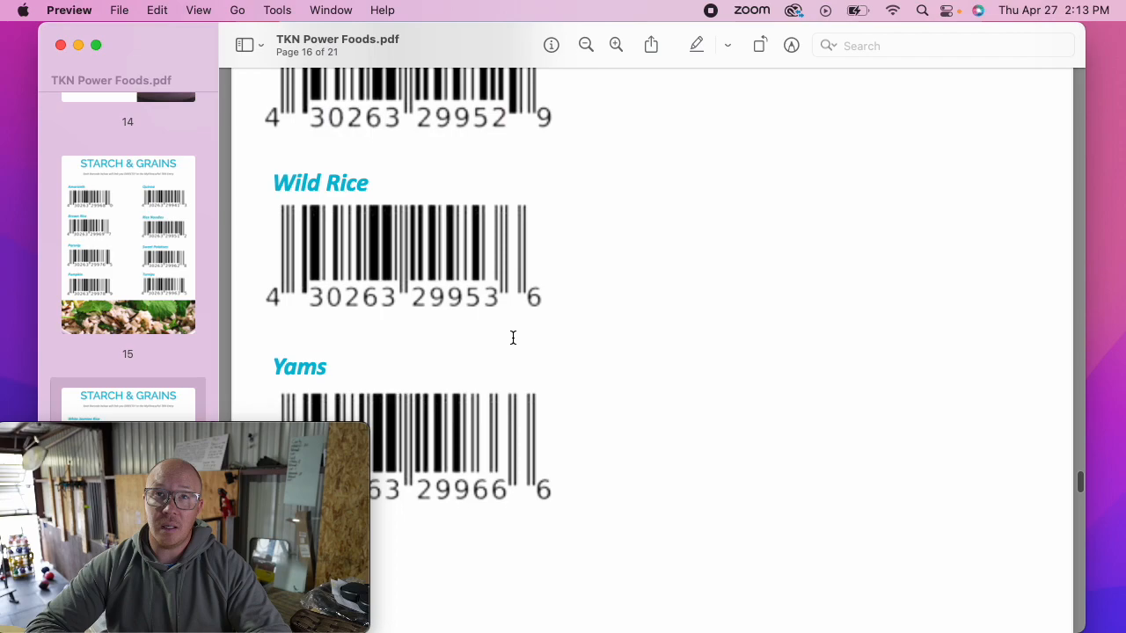
pyautogui.scroll(-3)
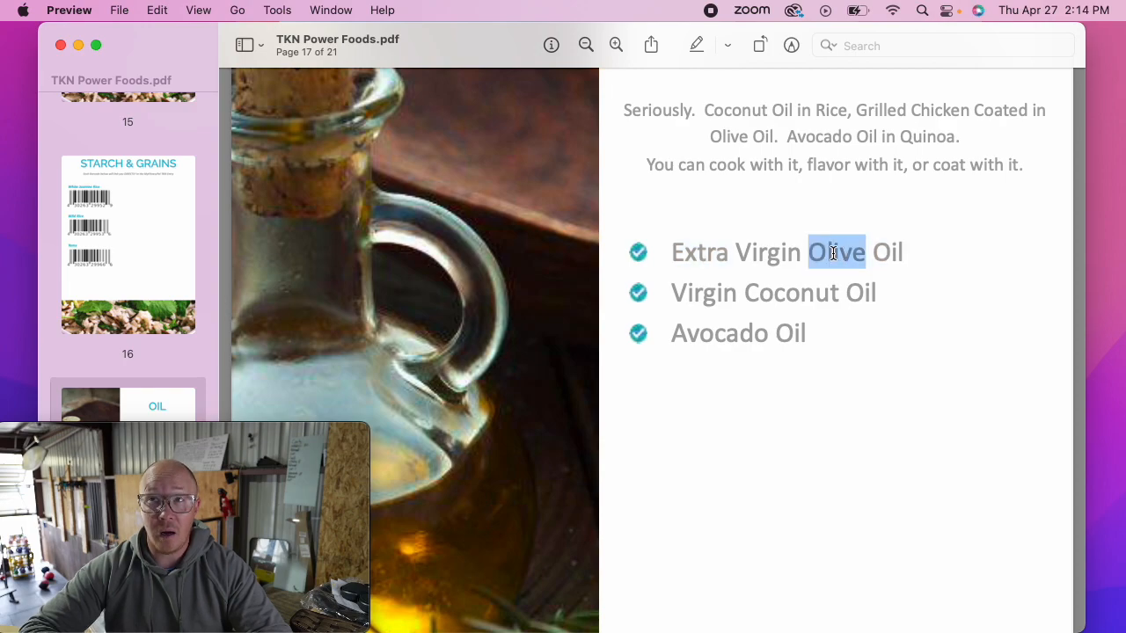
# Highlight Extra Virgin Olive Oil, then scroll to the Spices page and select Anise.
pyautogui.doubleClick(720, 333)
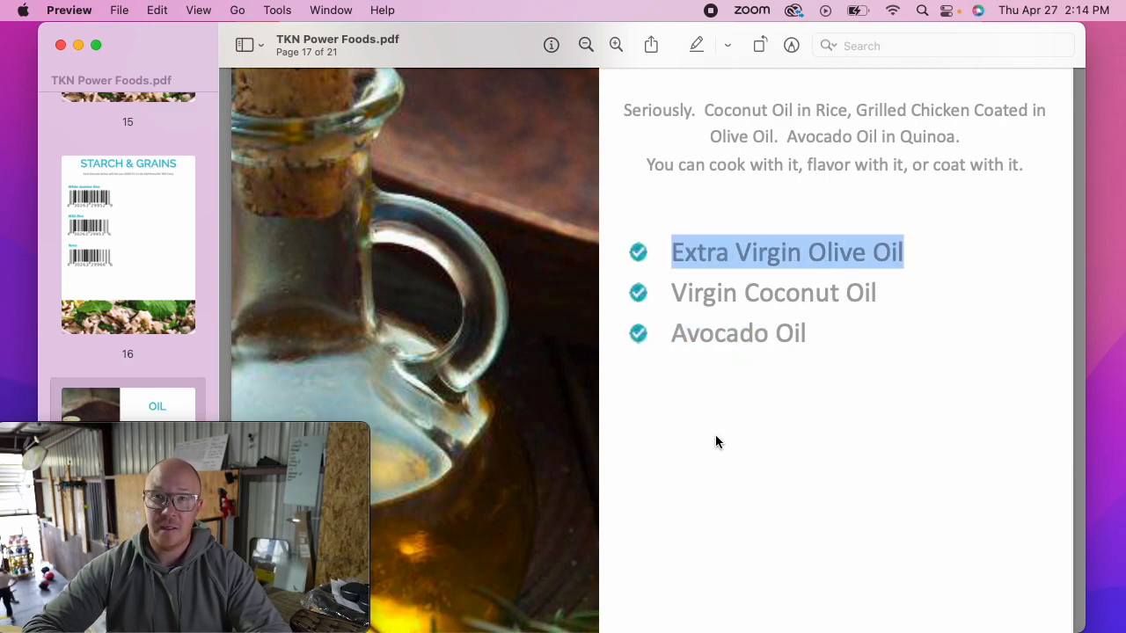
pyautogui.scroll(-3)
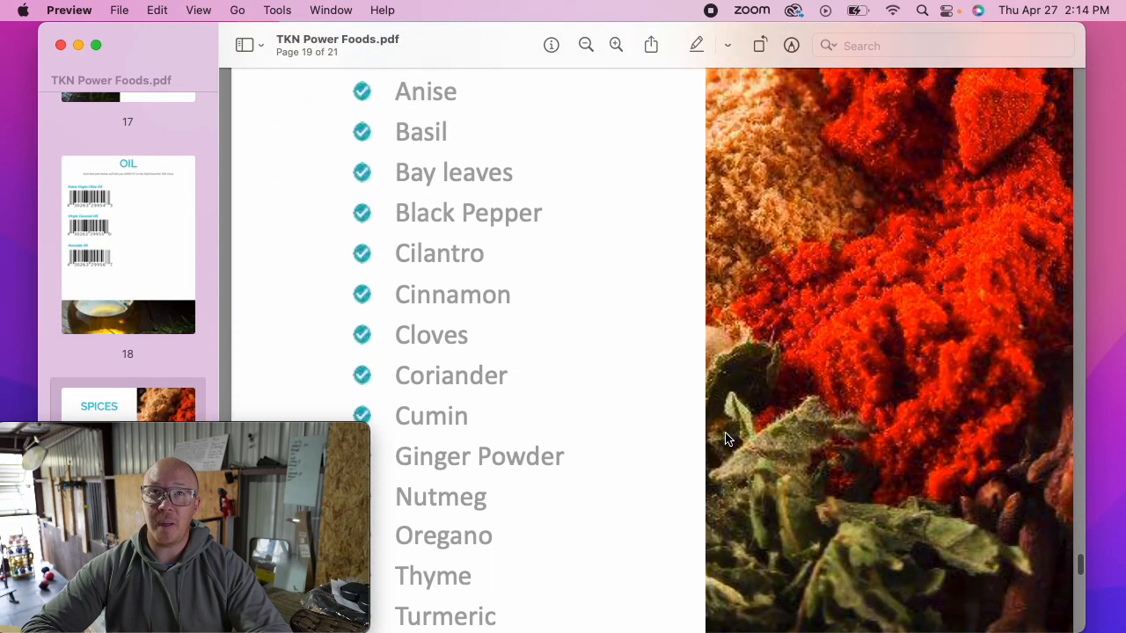
pyautogui.scroll(-3)
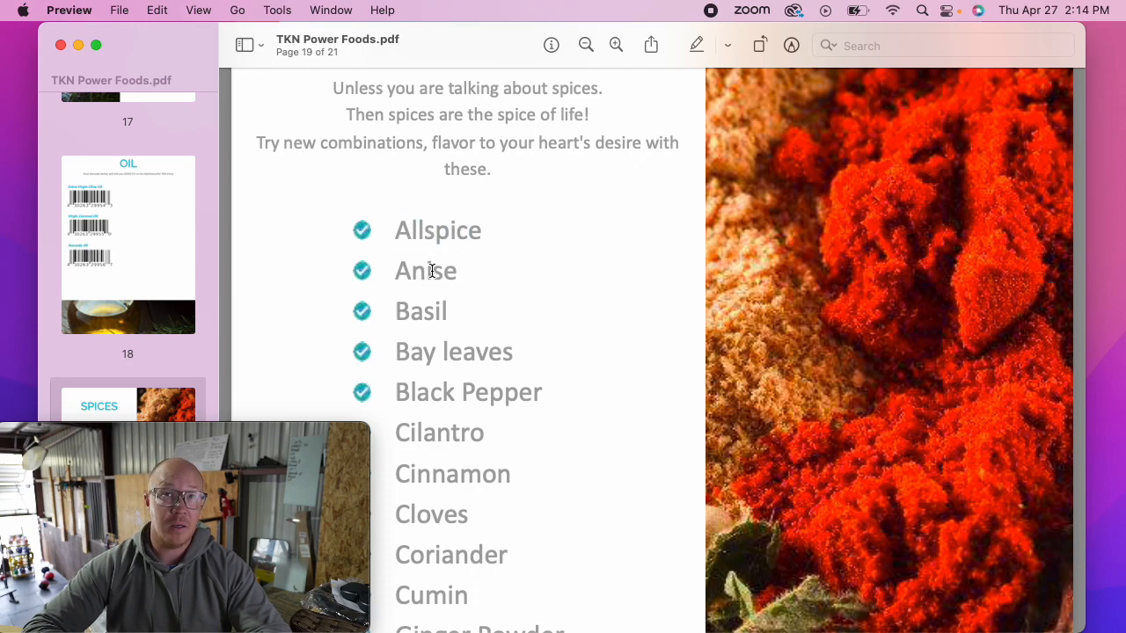
pyautogui.doubleClick(426, 270)
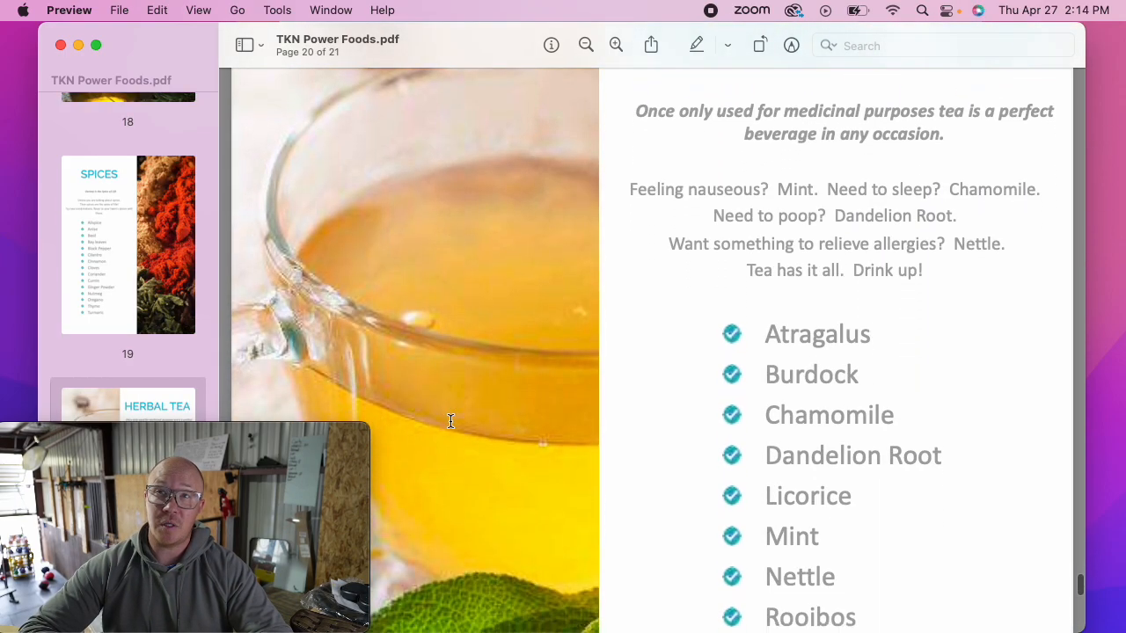
# Scroll page 20's herbal tea list down to Rose, then clear the selection.
pyautogui.scroll(-3)
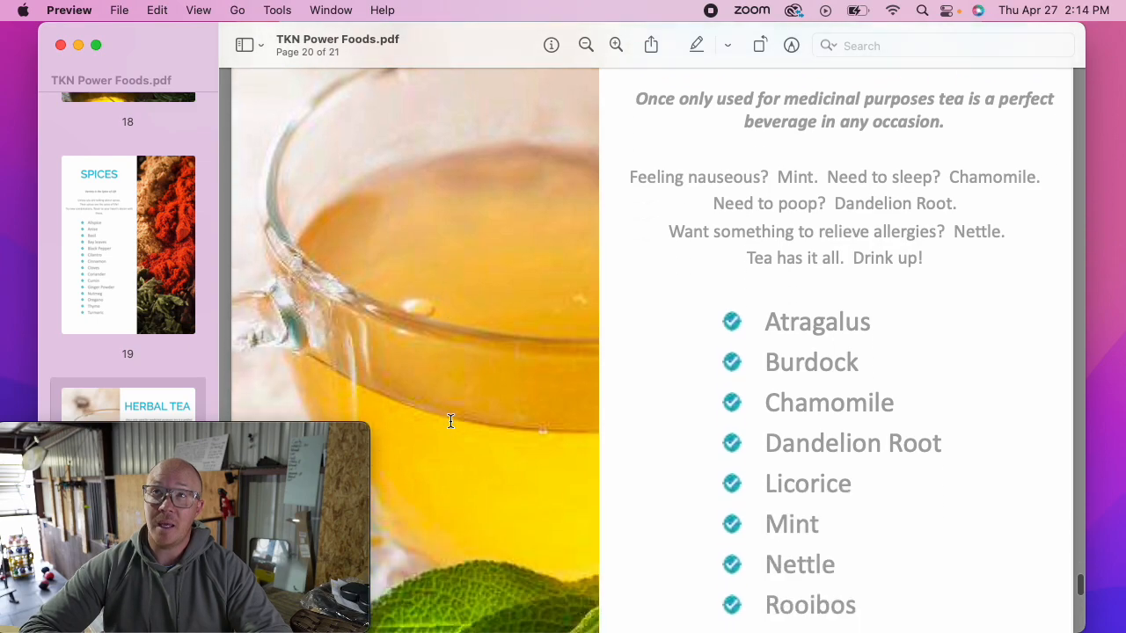
pyautogui.scroll(-3)
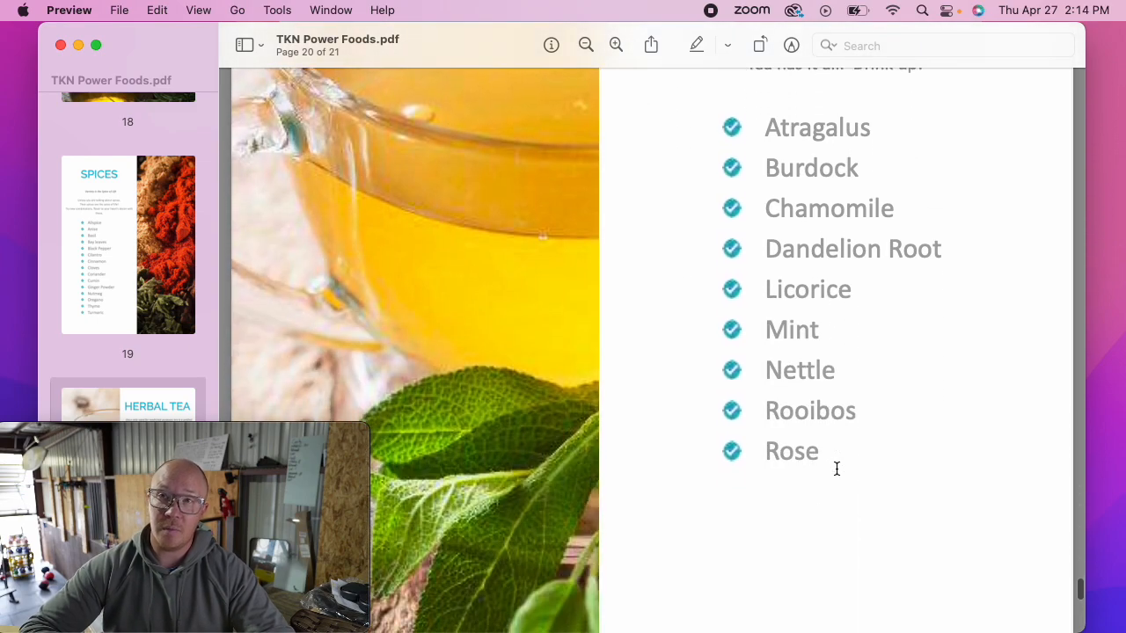
pyautogui.scroll(-3)
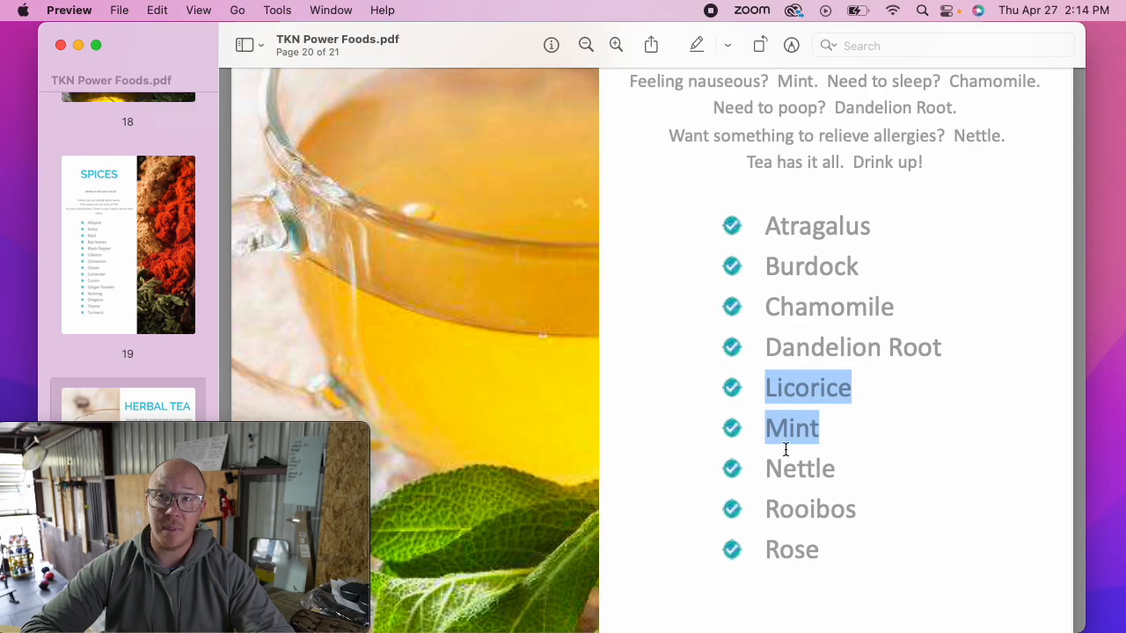
pyautogui.moveTo(774, 341)
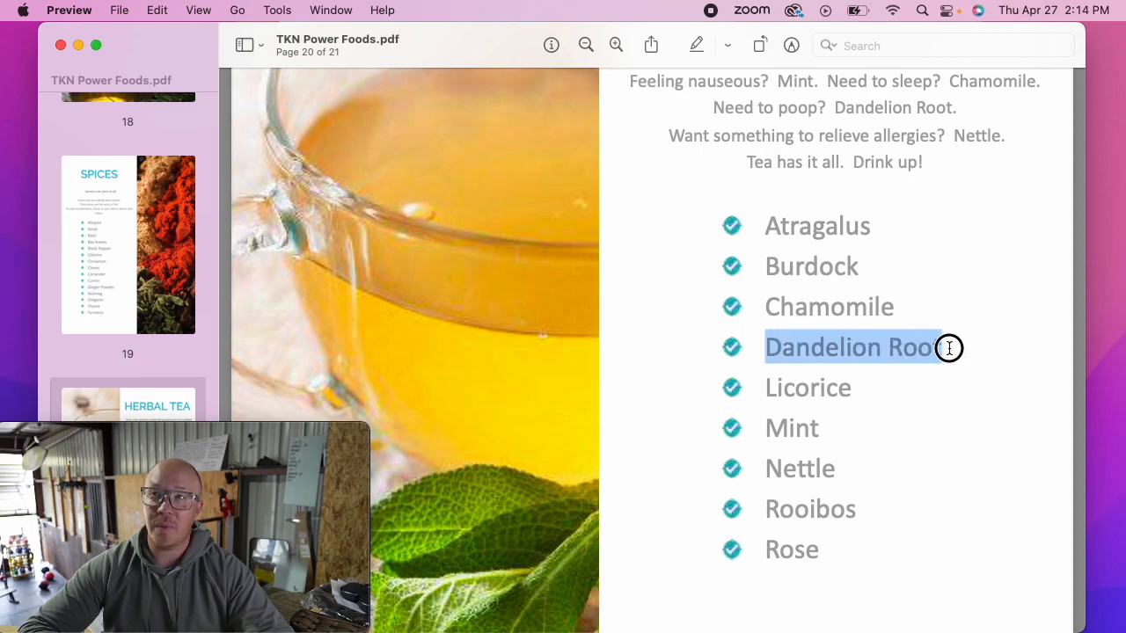
pyautogui.click(658, 452)
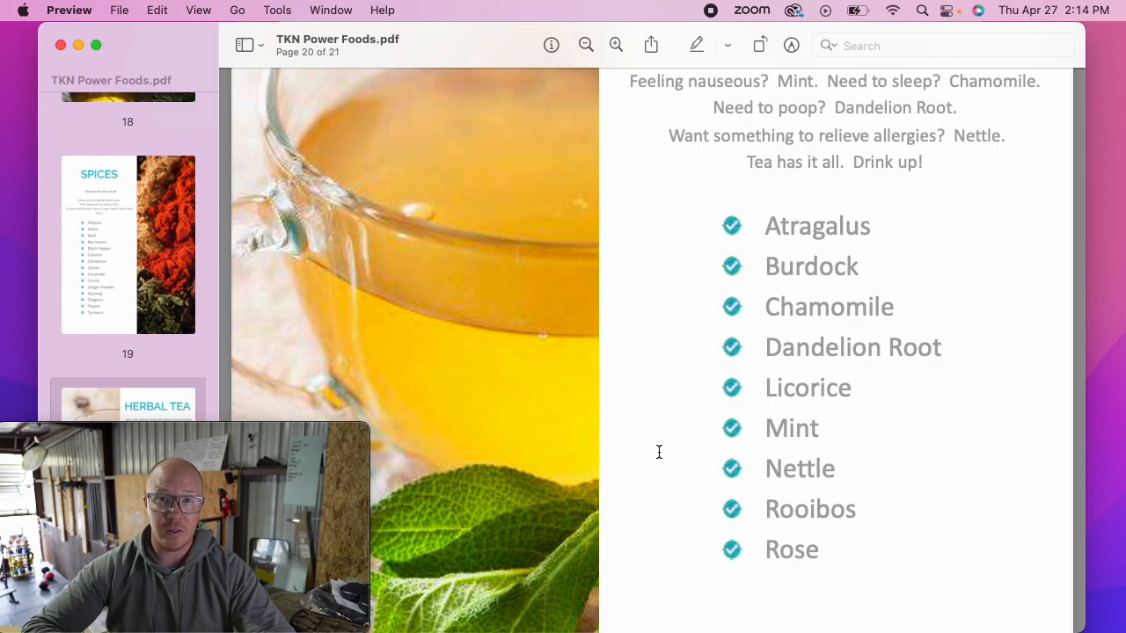
pyautogui.moveTo(647, 419)
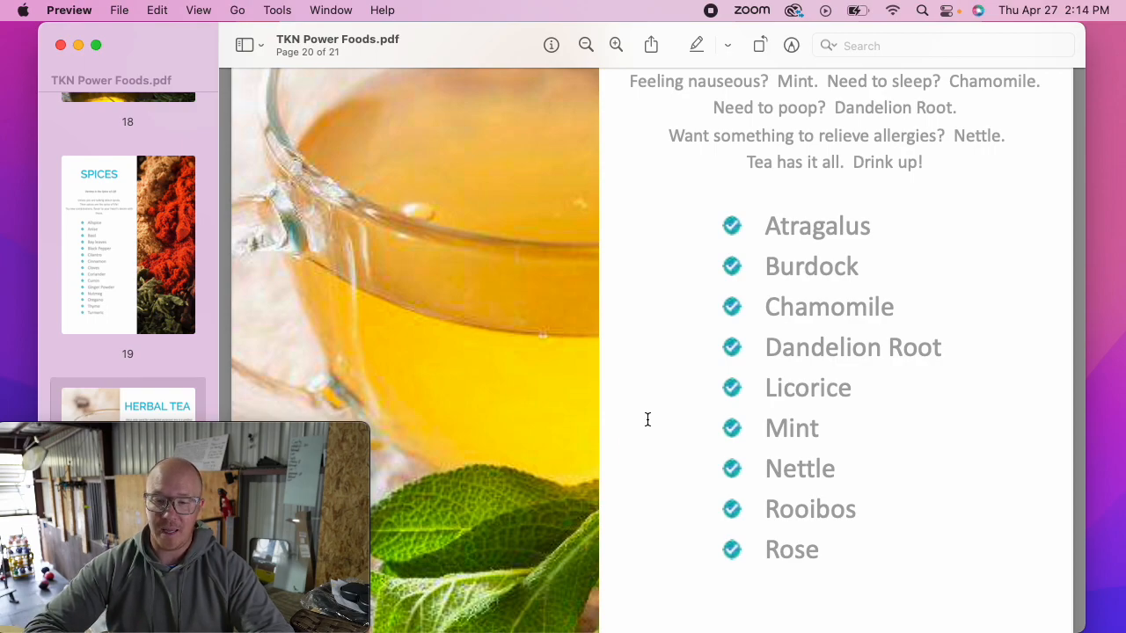